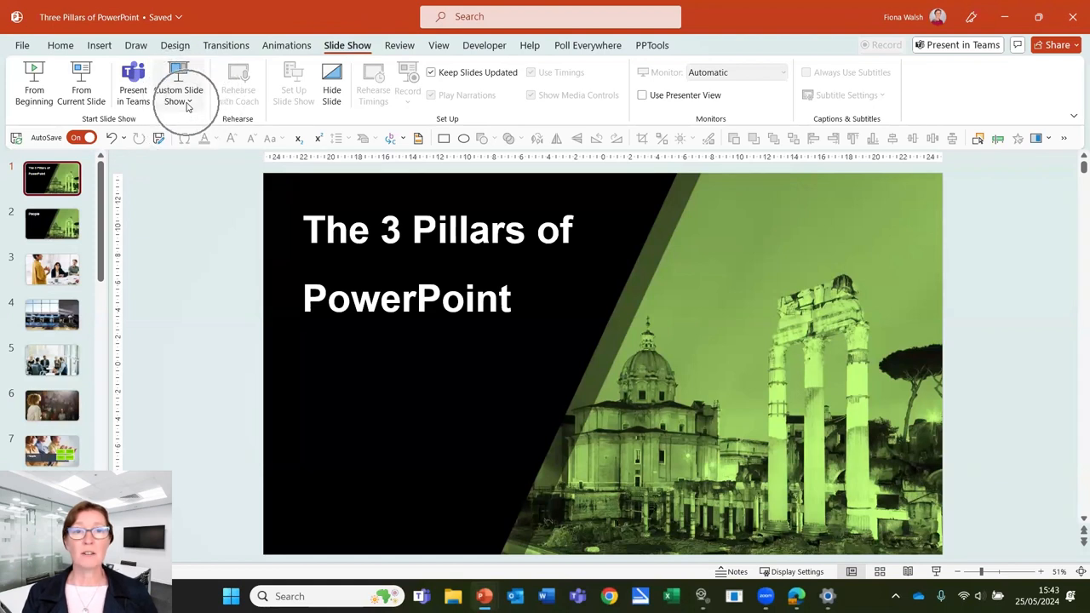
- Bring up the Custom Shows dialog from the Slide Show tab, currently listing no shows
click(178, 89)
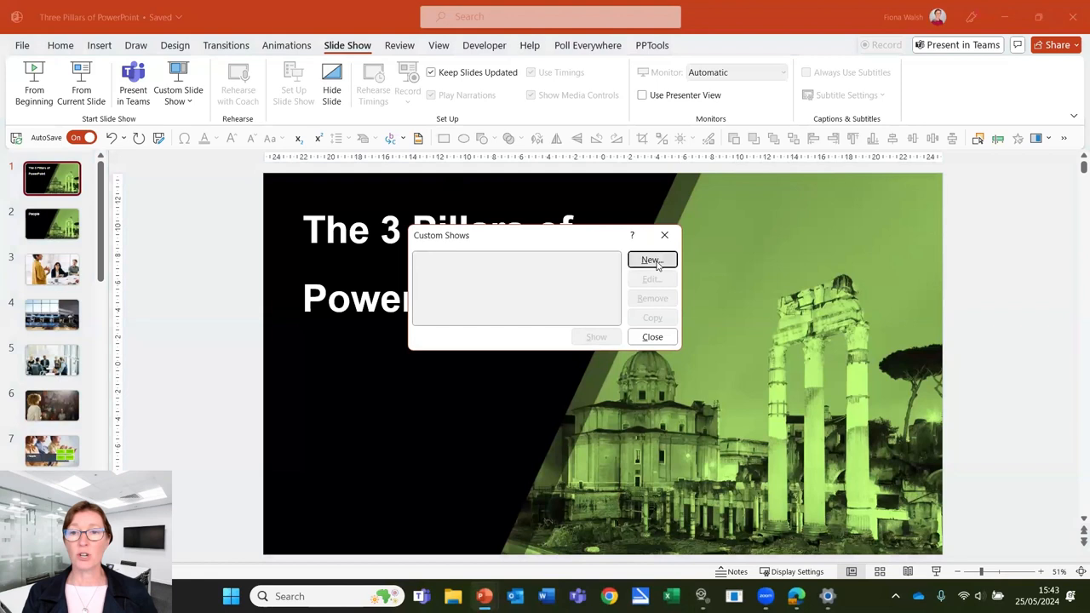
- Start a new custom show and name it 'Ireland'
click(651, 259)
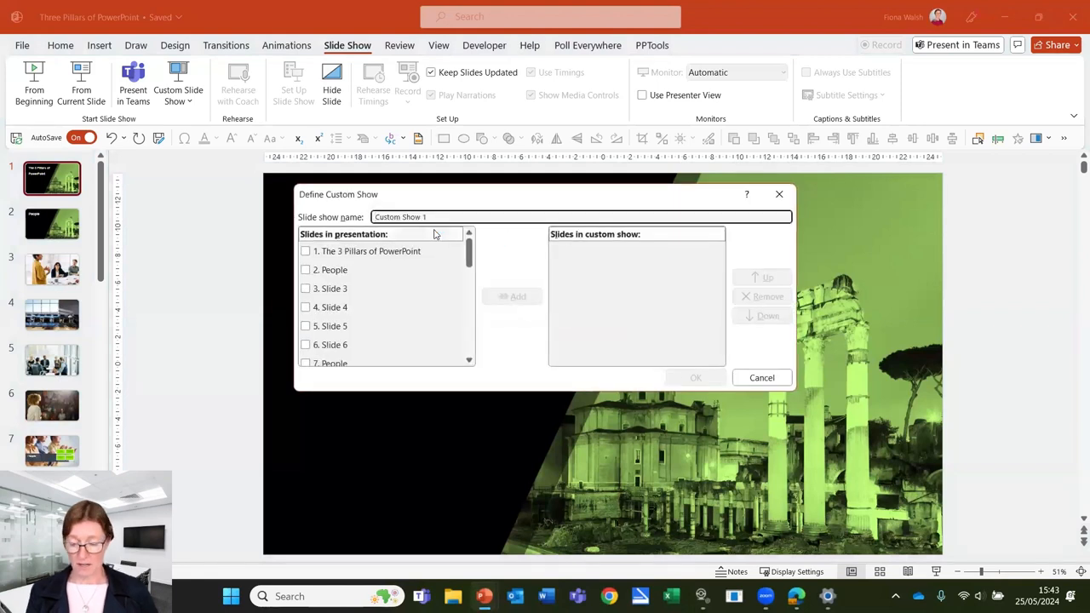
triple_click(579, 216)
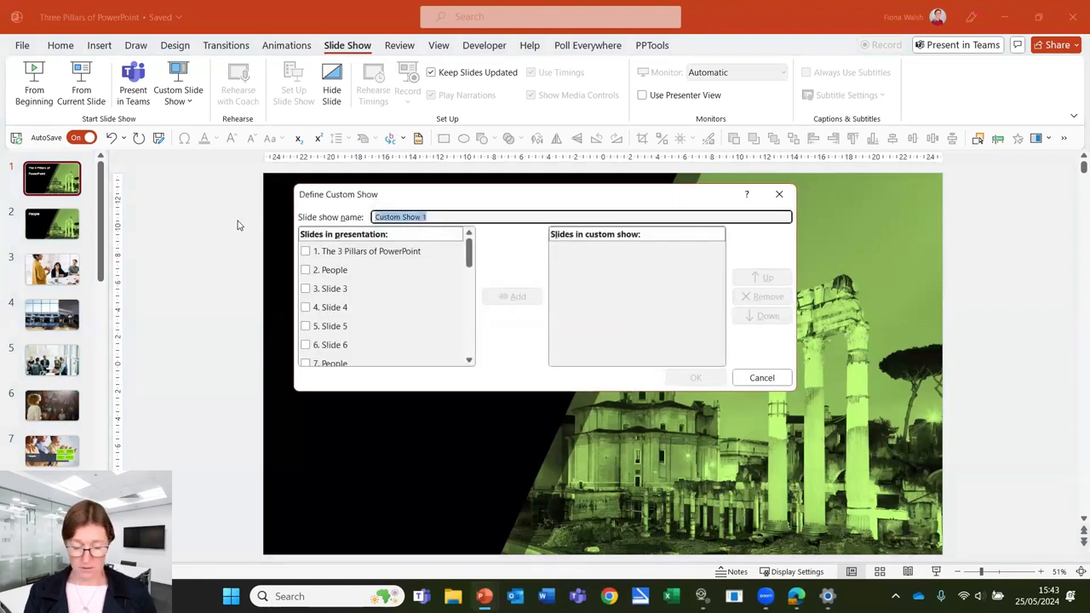
text(Ireland)
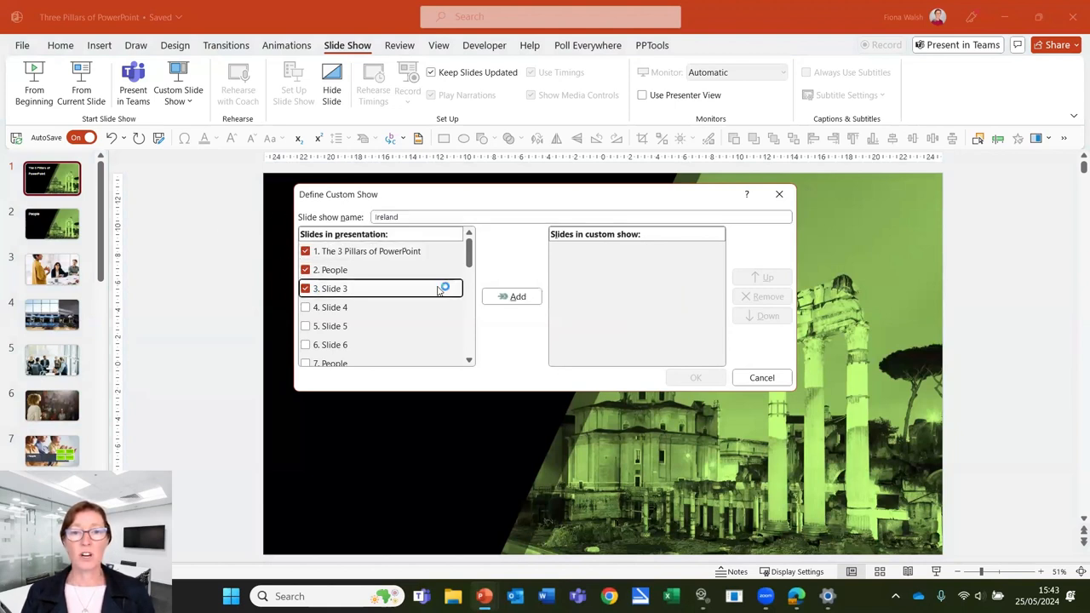
- Add the chosen slides, including Vendor Scorecard, Next Steps and the closing title slide, to the Ireland show
scroll(down, 3)
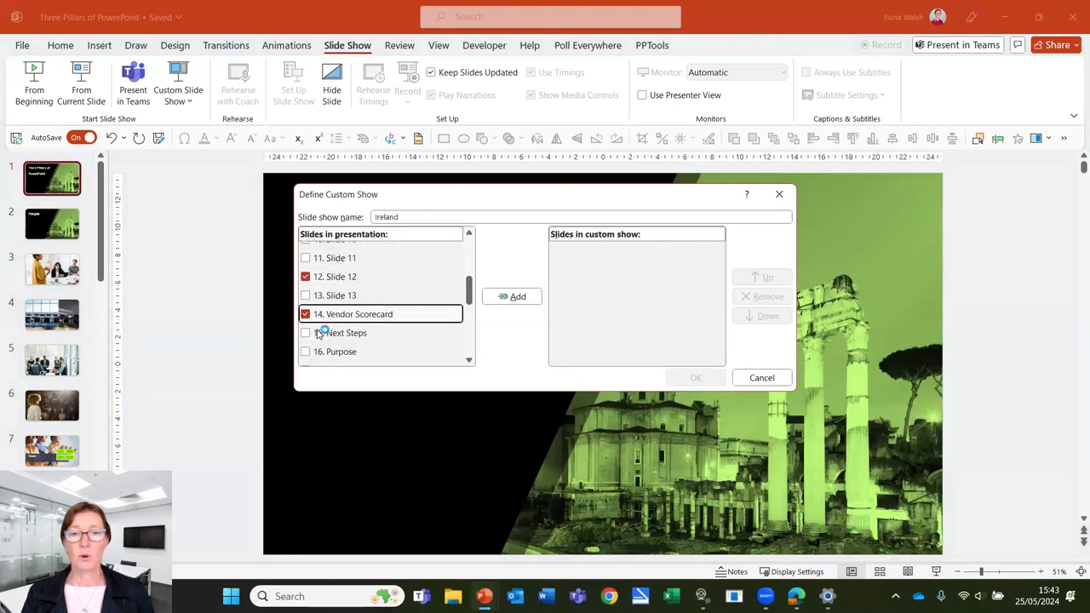
click(307, 332)
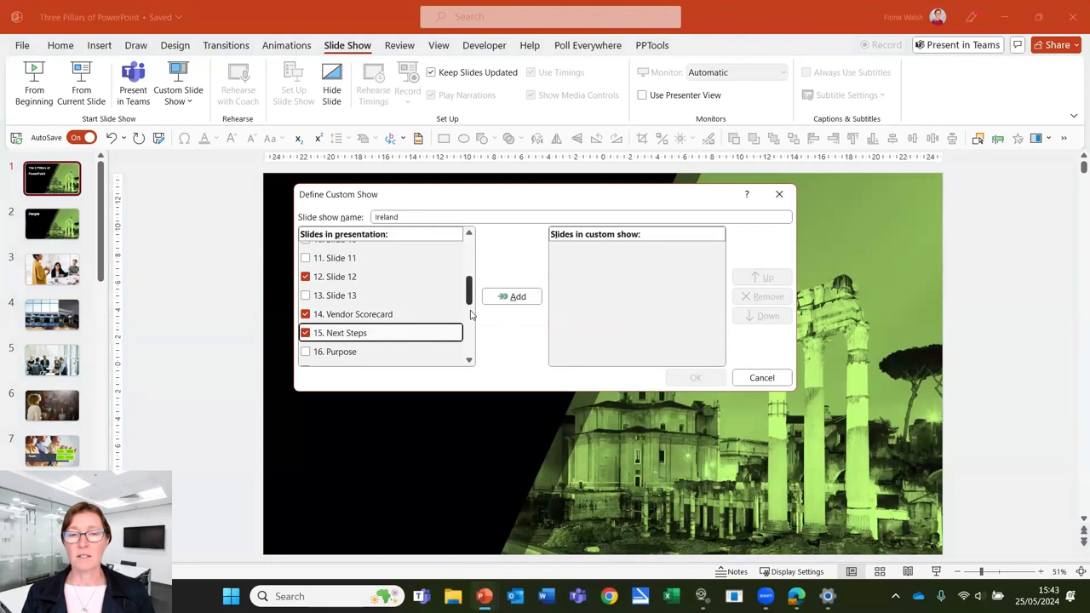
scroll(down, 3)
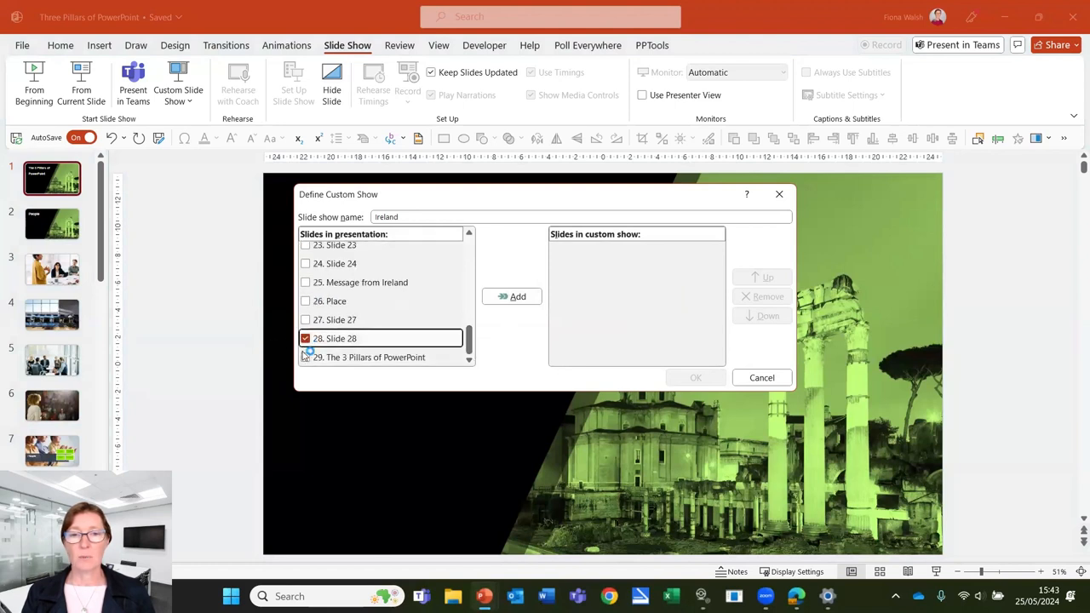
click(307, 357)
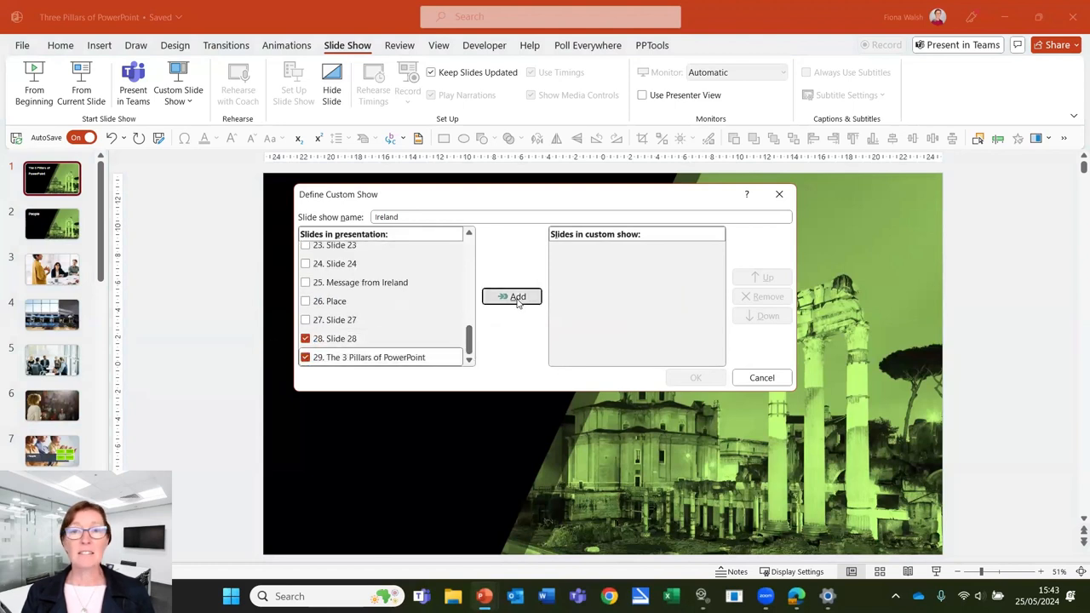
click(511, 296)
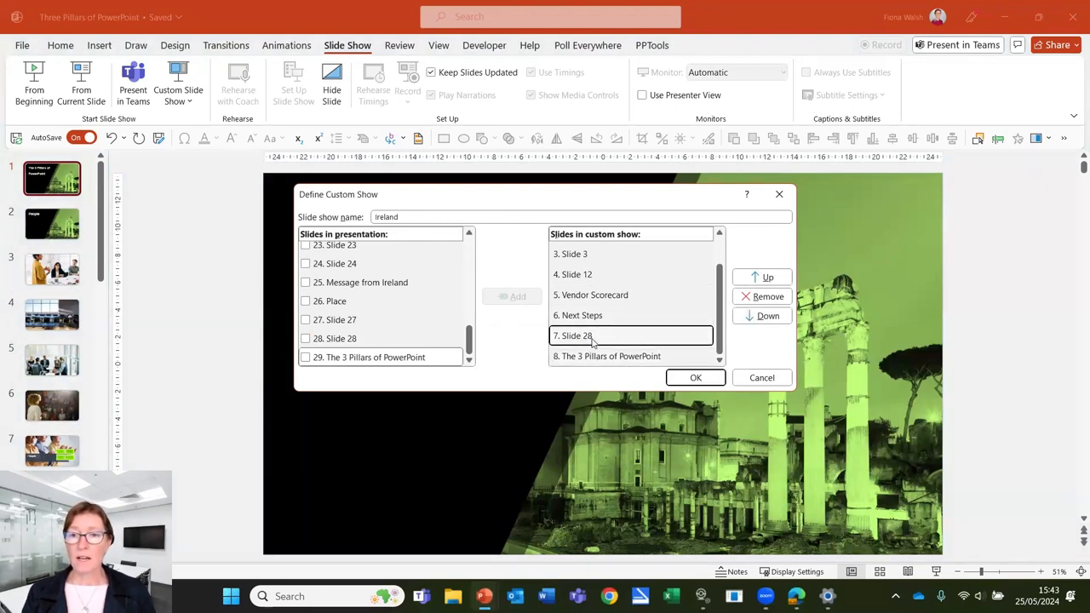
- Move Slide 28 up two places ahead of Vendor Scorecard and save the Ireland show
click(763, 276)
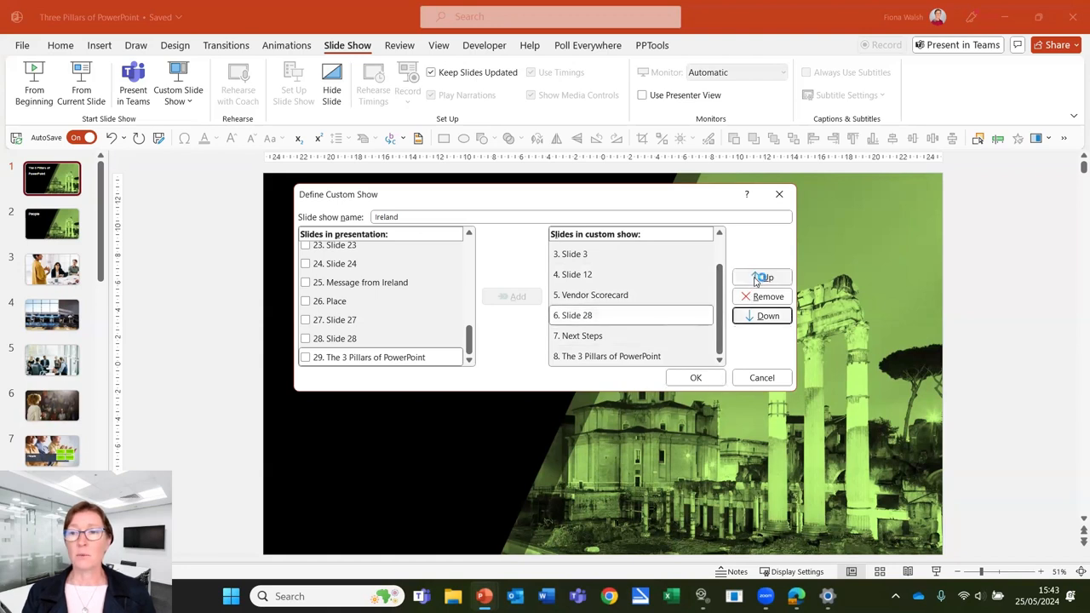
click(766, 276)
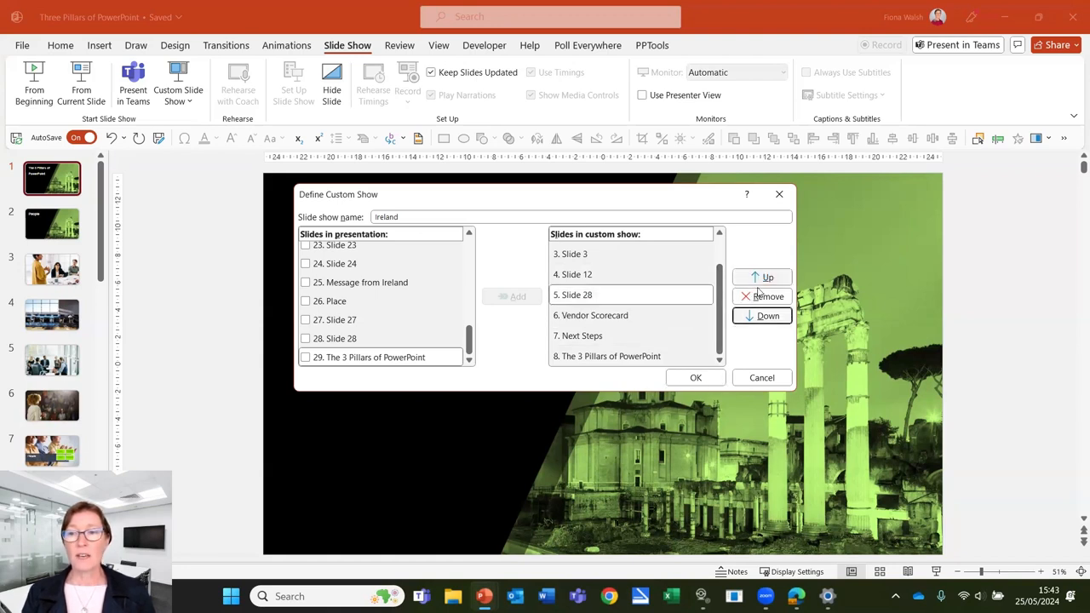
mouse_move(763, 297)
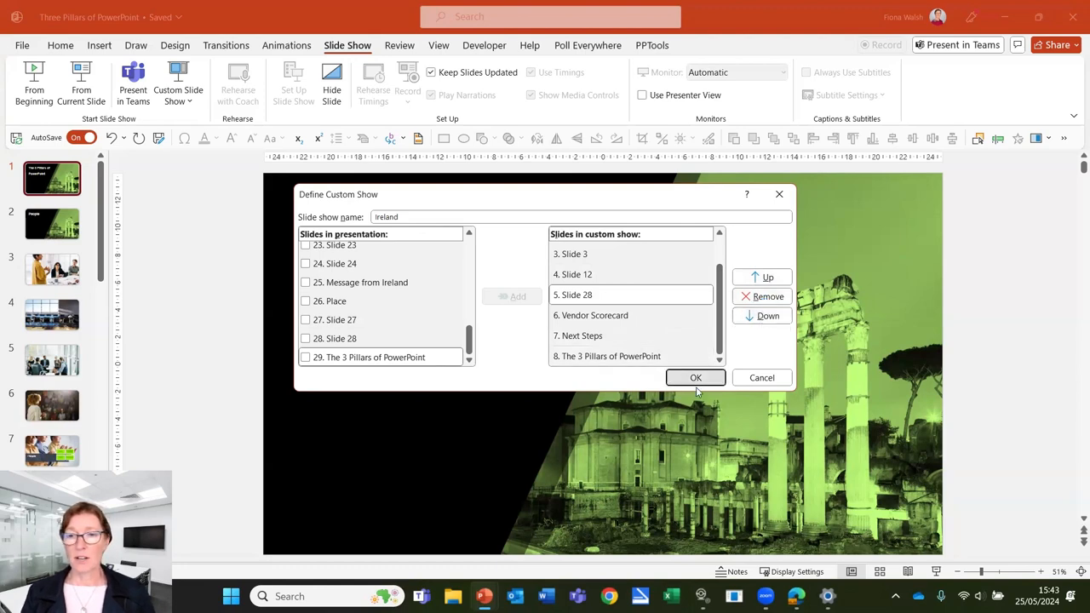
click(694, 378)
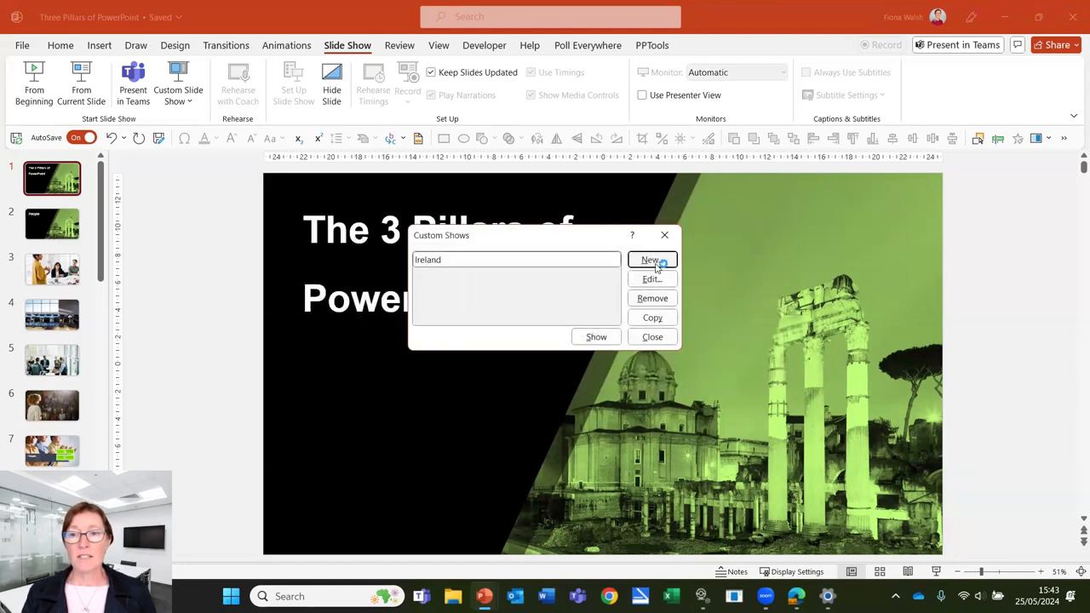
- Define a custom show named 'UK' with the title slide, Slide 11, Place, Slide 28 and The 3 Pillars of PowerPoint
click(652, 259)
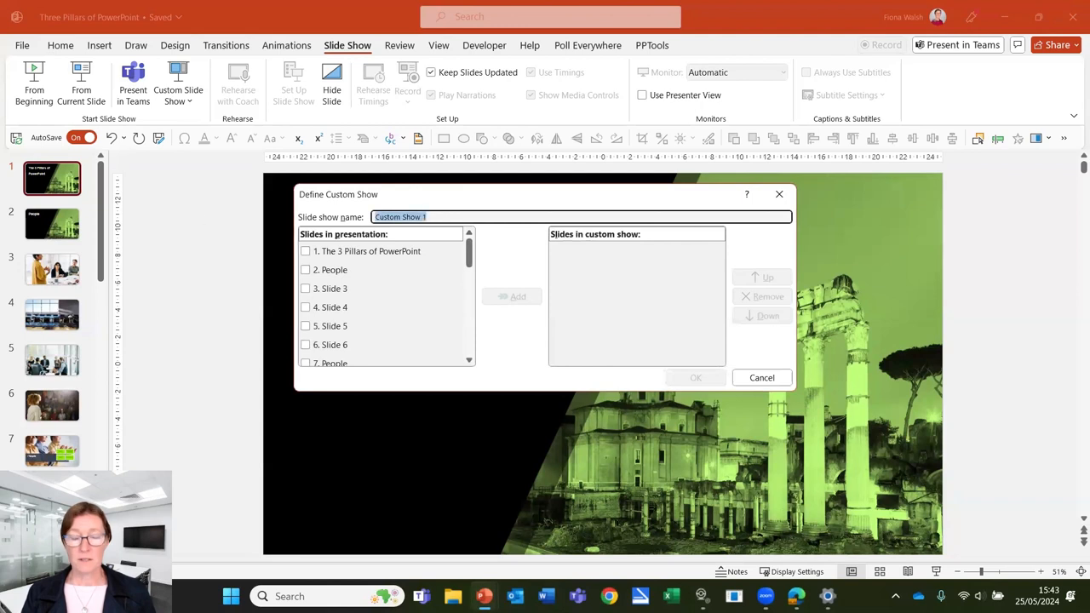
text(UK)
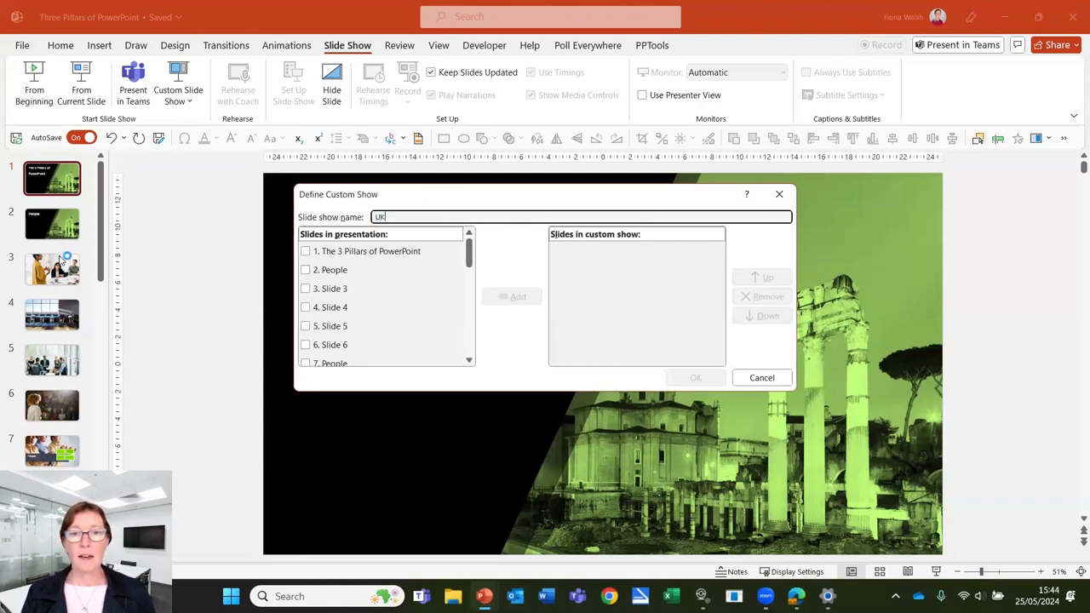
click(304, 251)
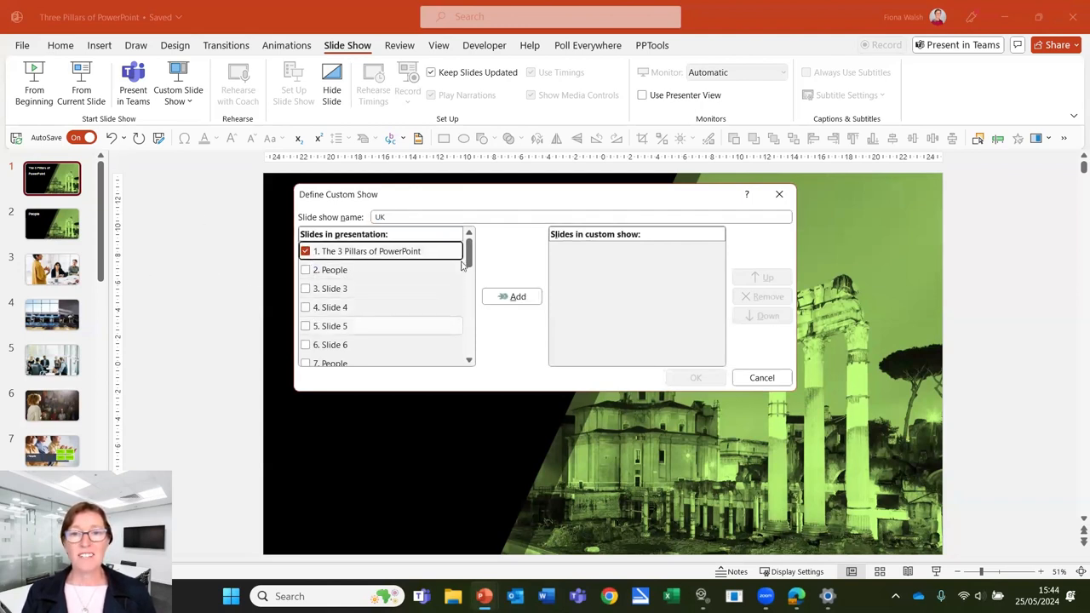
scroll(down, 3)
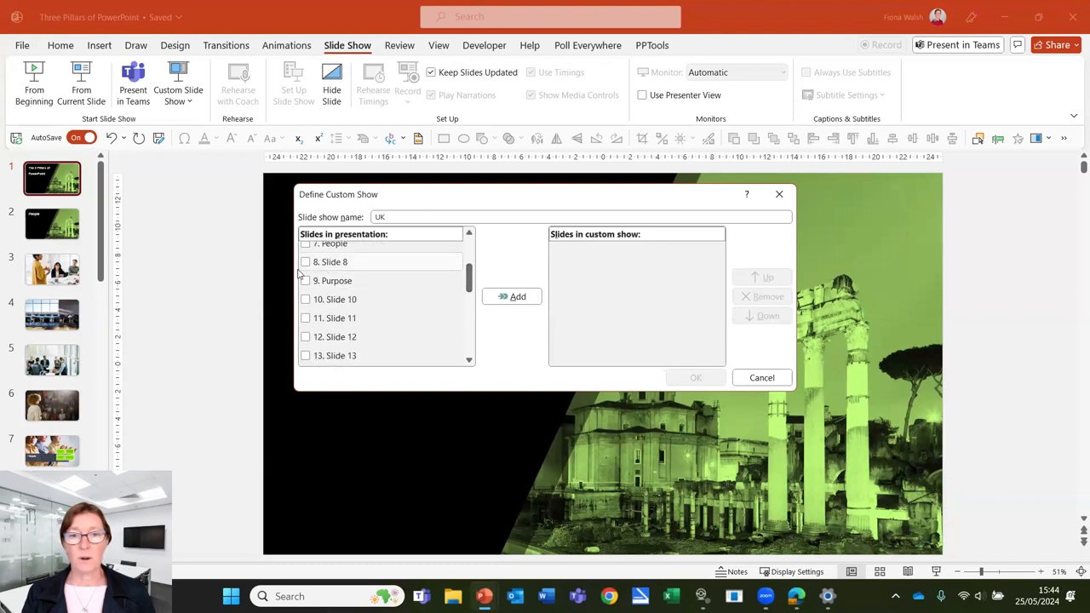
click(305, 319)
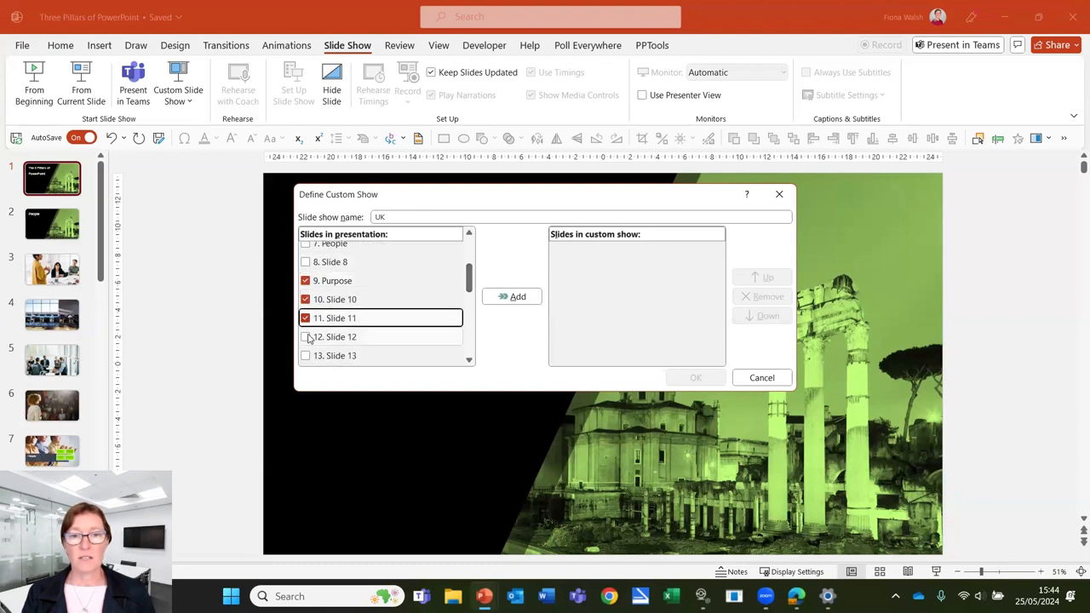
scroll(down, 3)
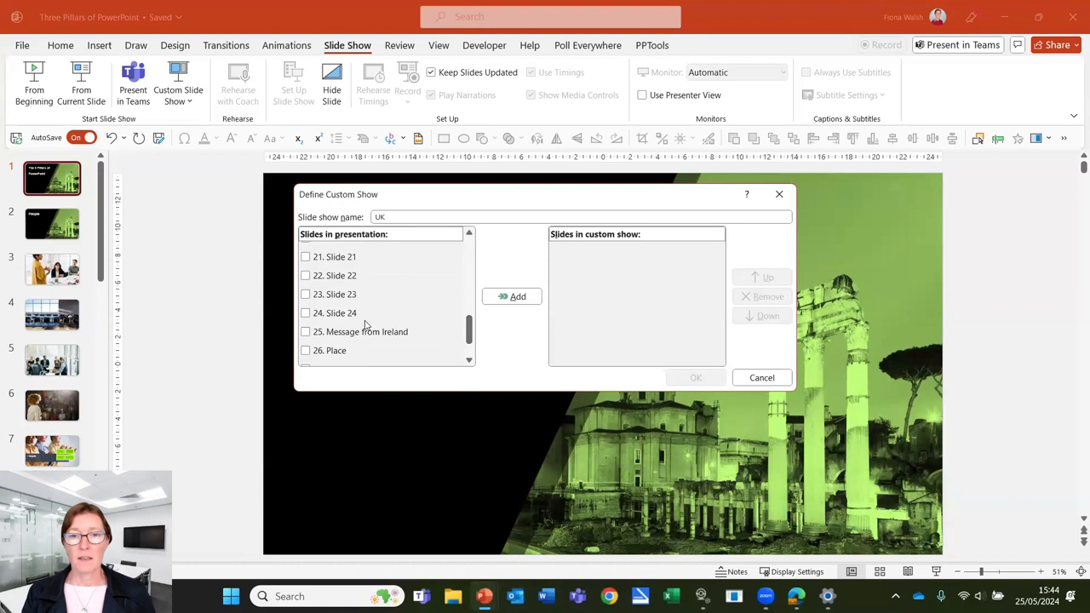
click(305, 293)
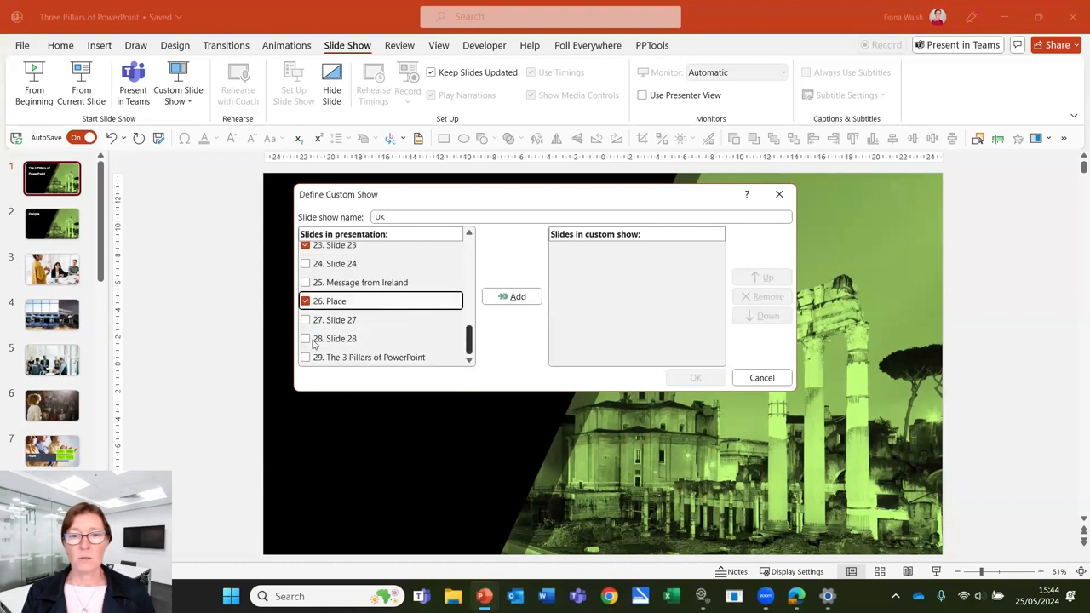
click(307, 337)
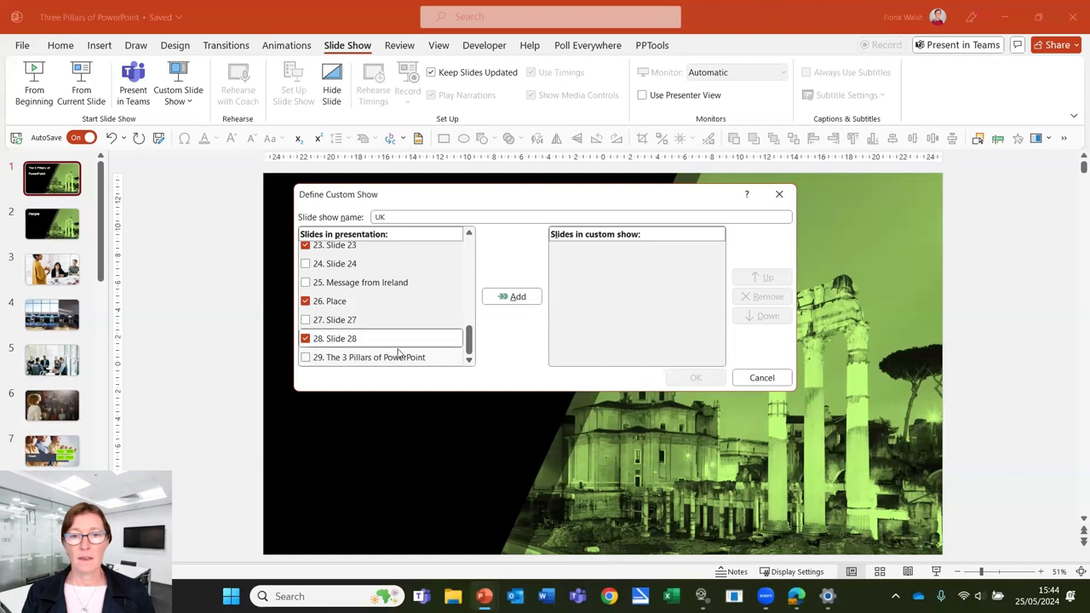
click(511, 296)
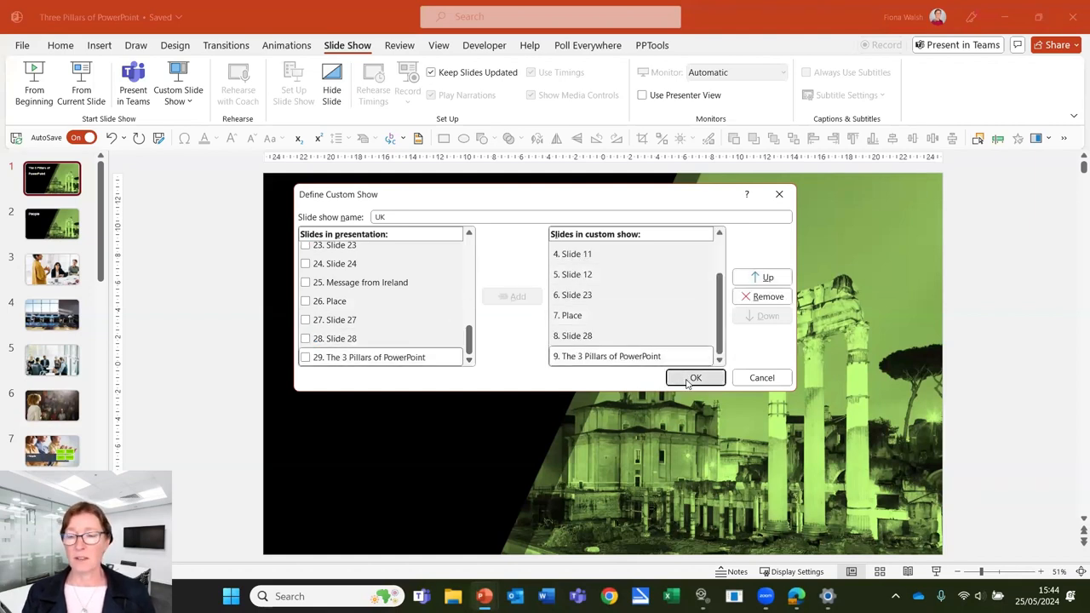
- Save the UK show alongside Ireland and leave the Custom Shows dialog
click(694, 378)
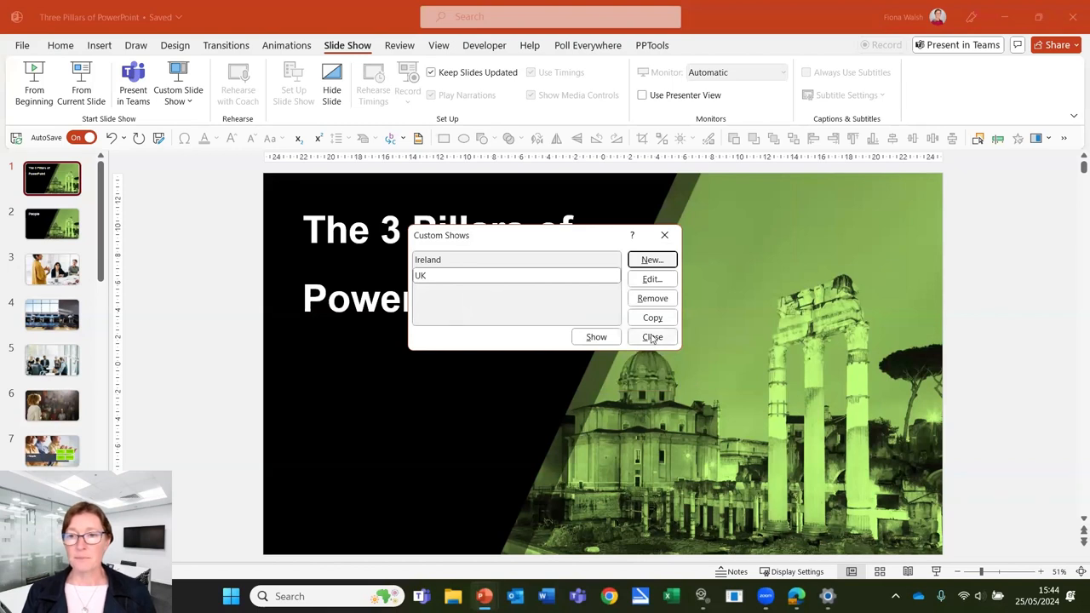
click(652, 337)
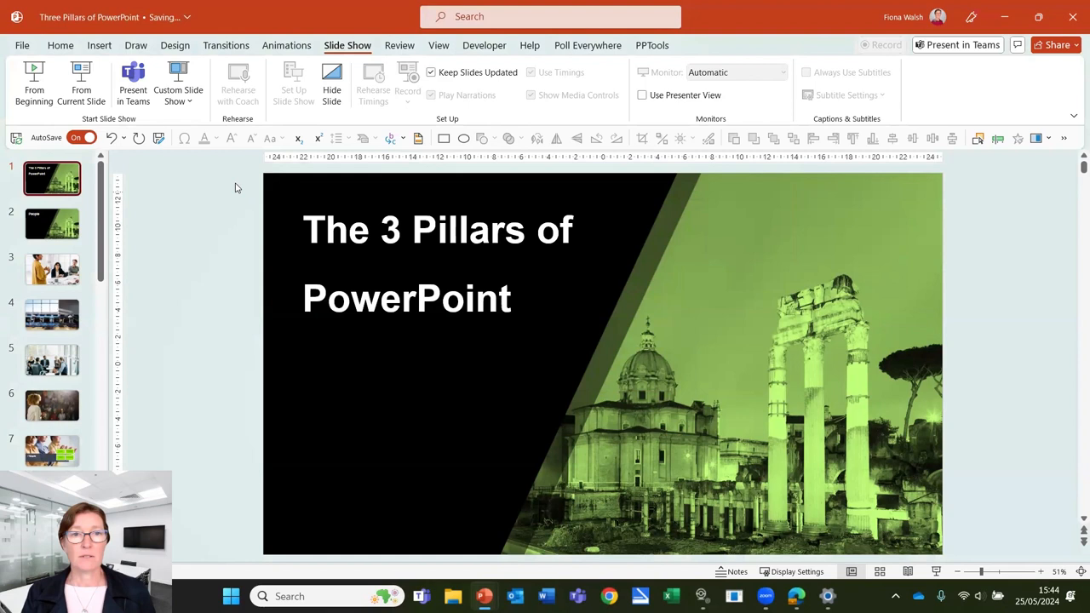
mouse_move(179, 85)
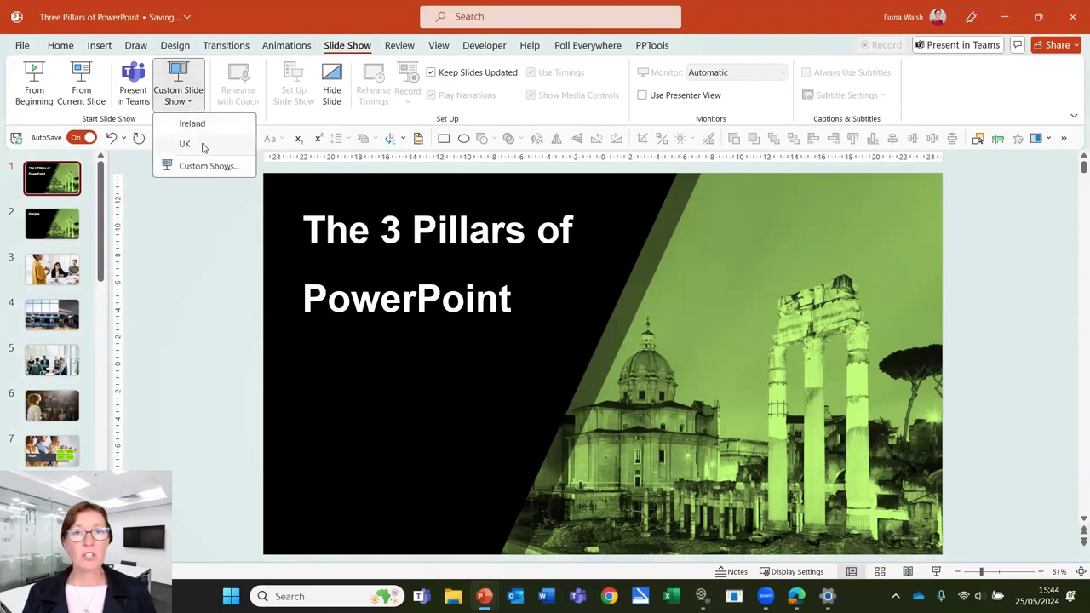
mouse_move(190, 122)
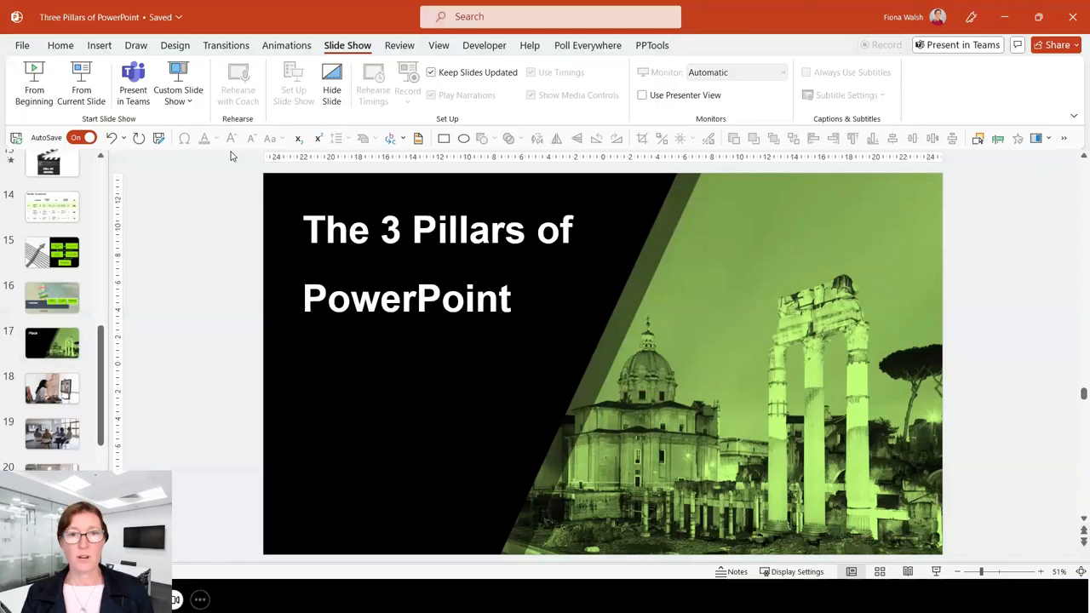
click(179, 82)
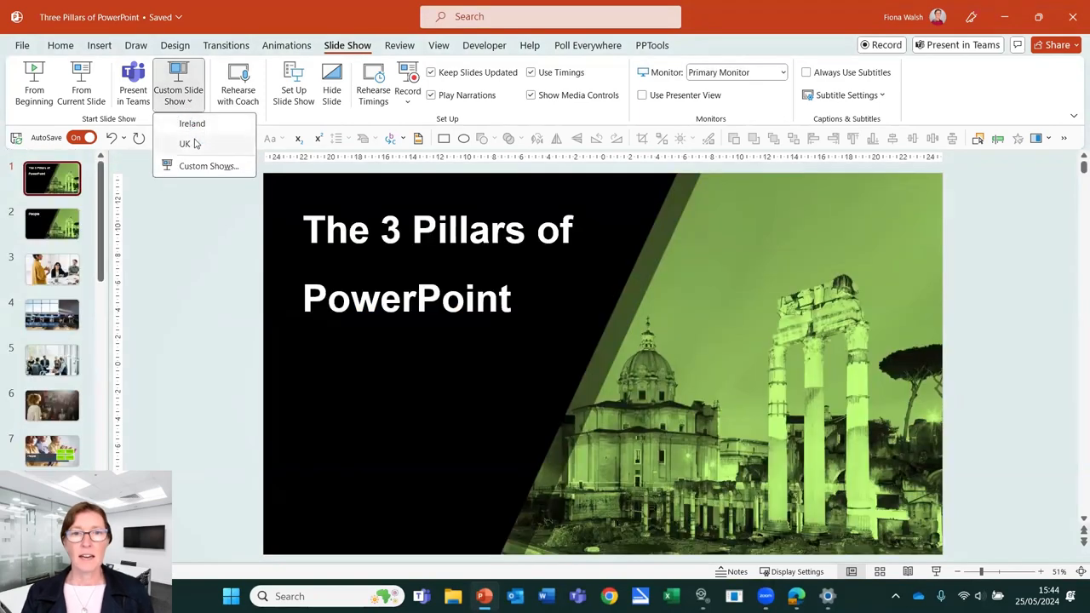
click(184, 143)
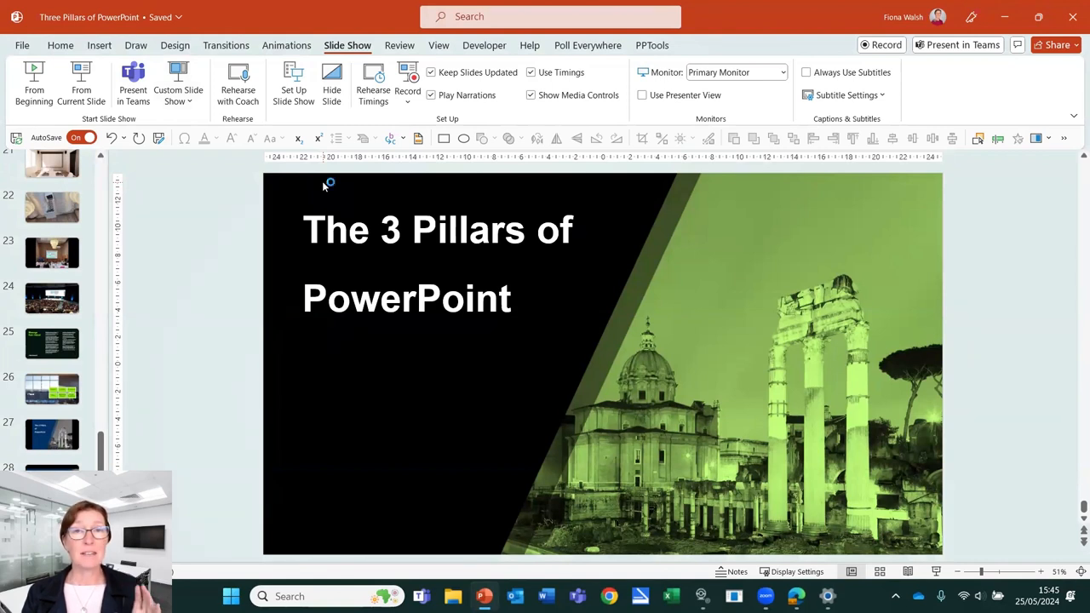
mouse_move(325, 182)
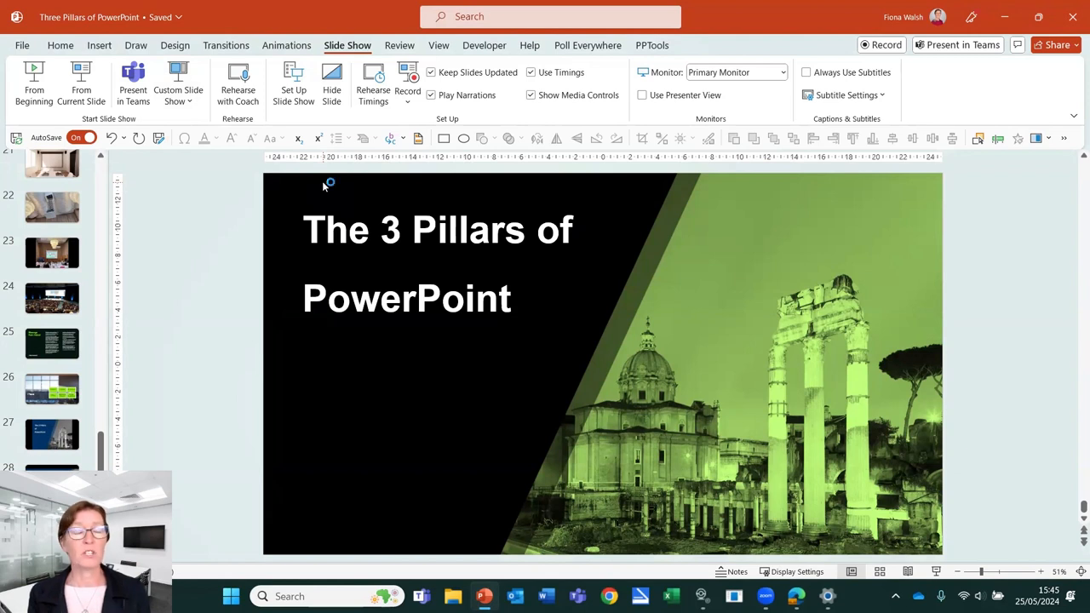
mouse_move(330, 181)
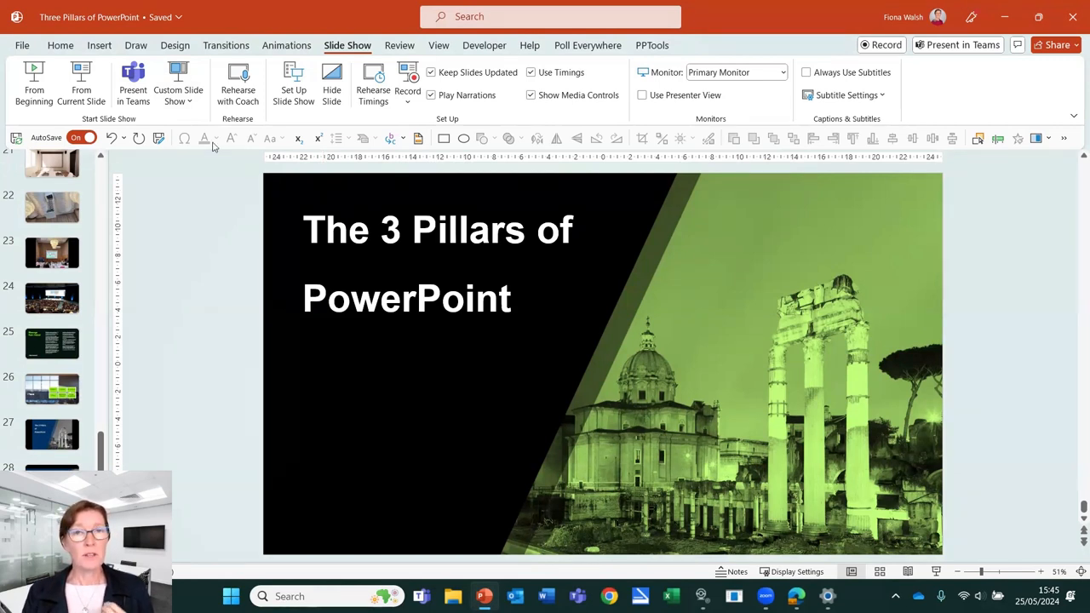
mouse_move(187, 262)
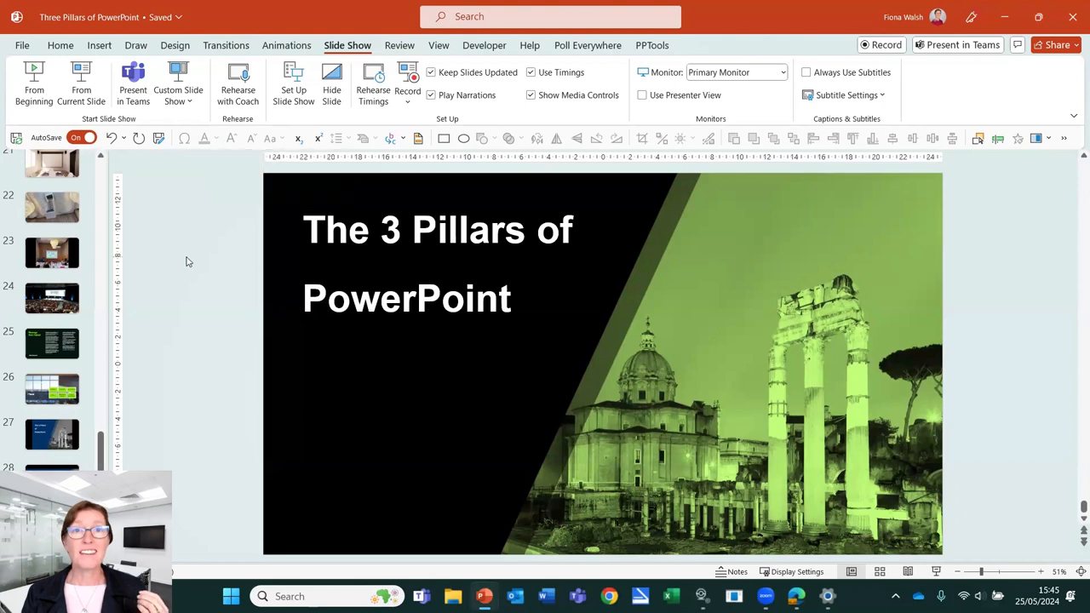
mouse_move(22, 44)
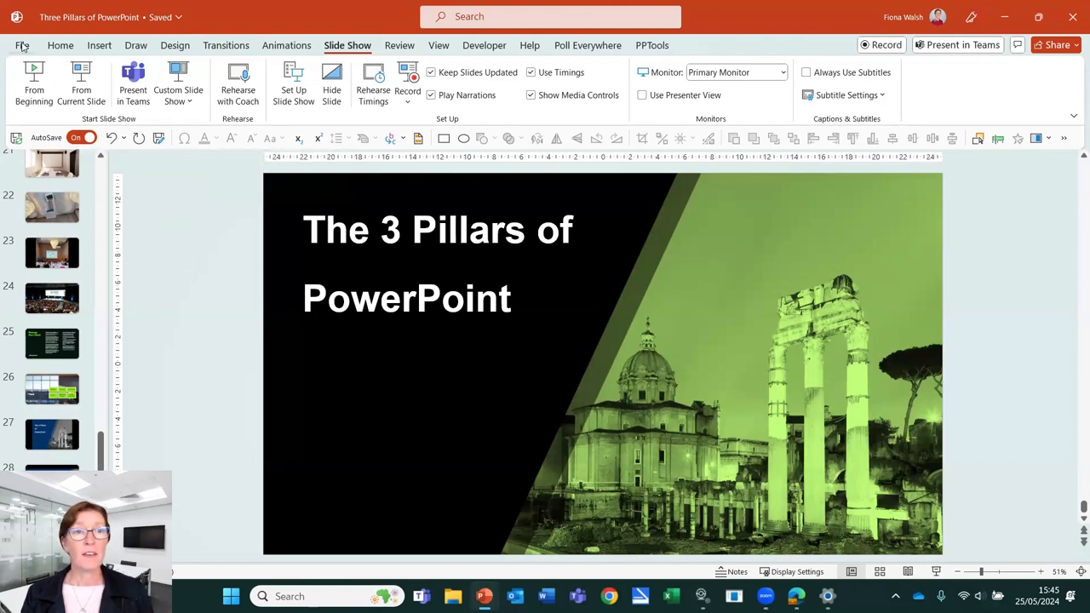
- Bring up the deck's print settings via File > Print, set to all 29 slides
click(22, 45)
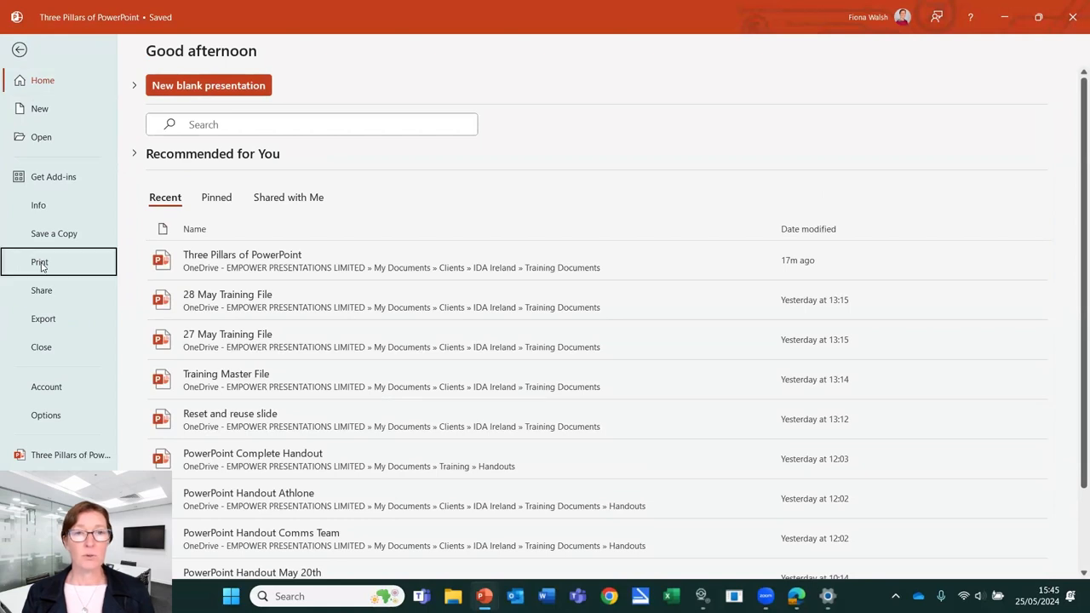
click(39, 262)
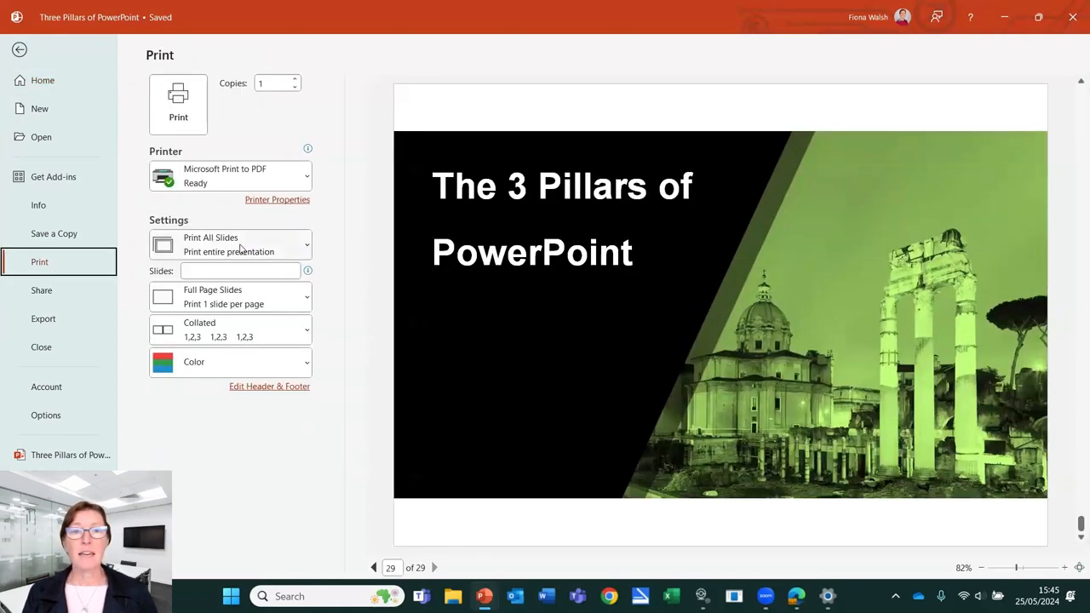
- Set the print range to the Ireland custom show and print its eight slides to PDF
click(230, 246)
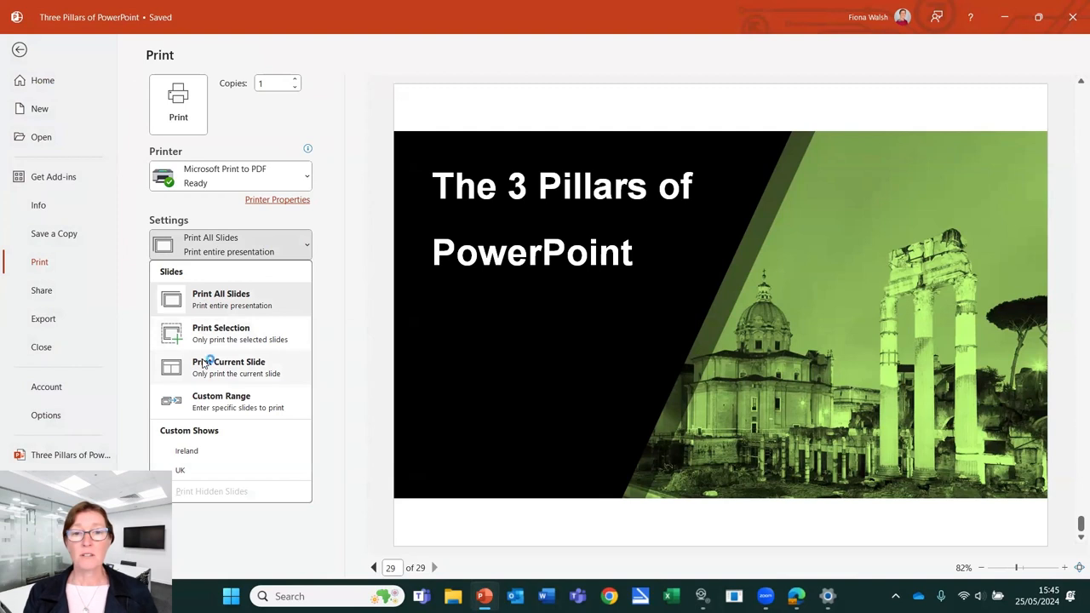
mouse_move(198, 457)
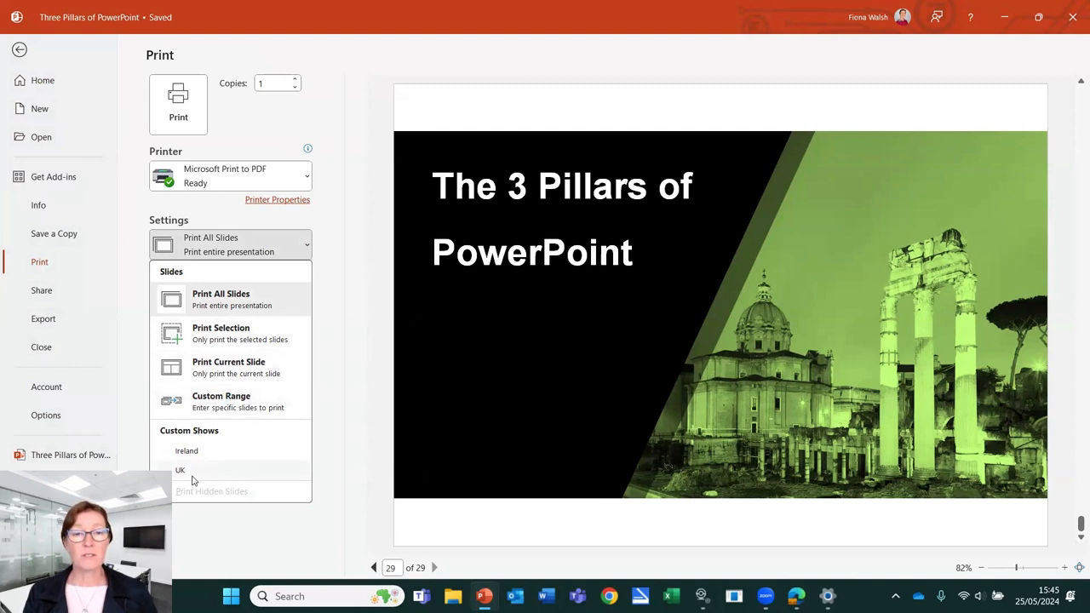
click(186, 450)
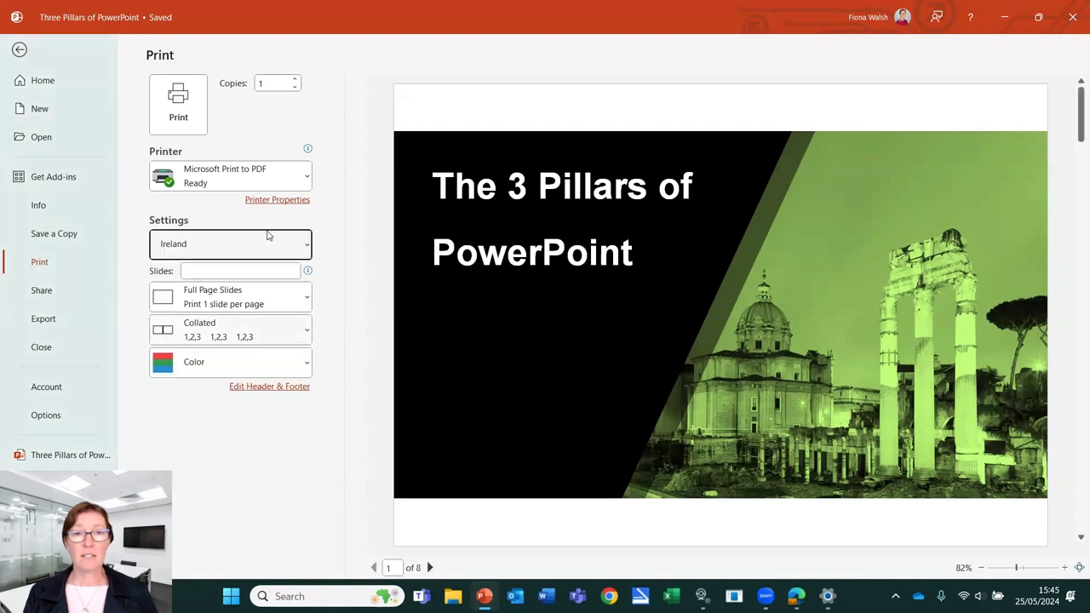
mouse_move(281, 175)
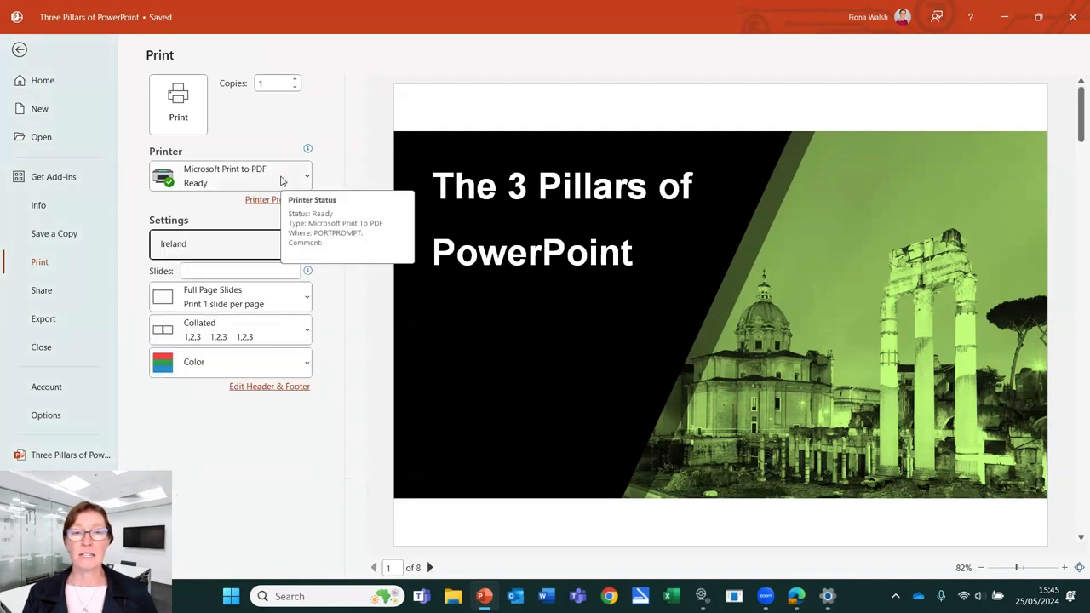
click(18, 48)
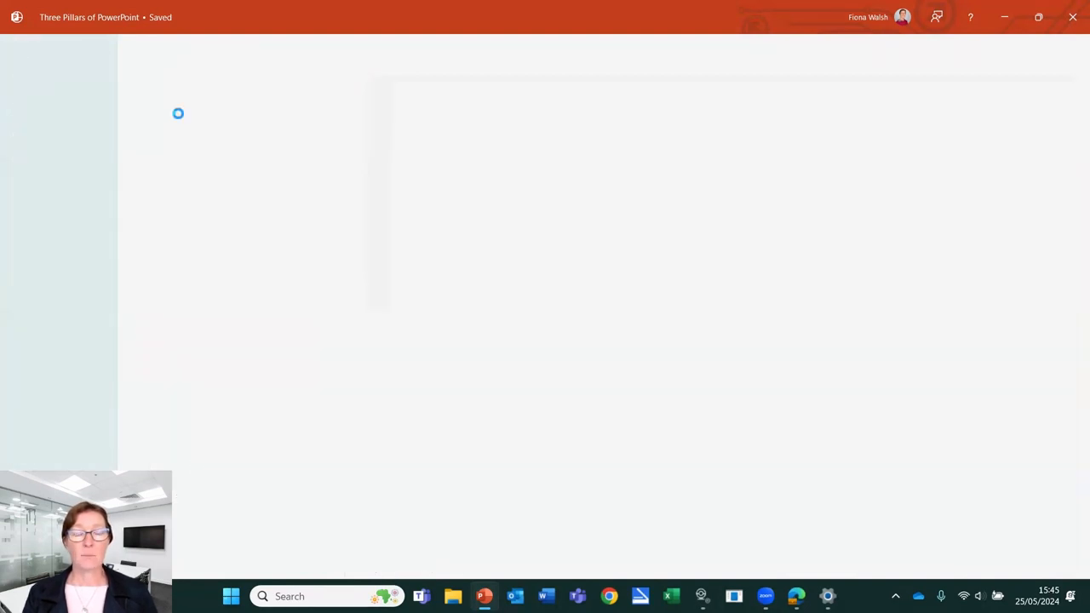